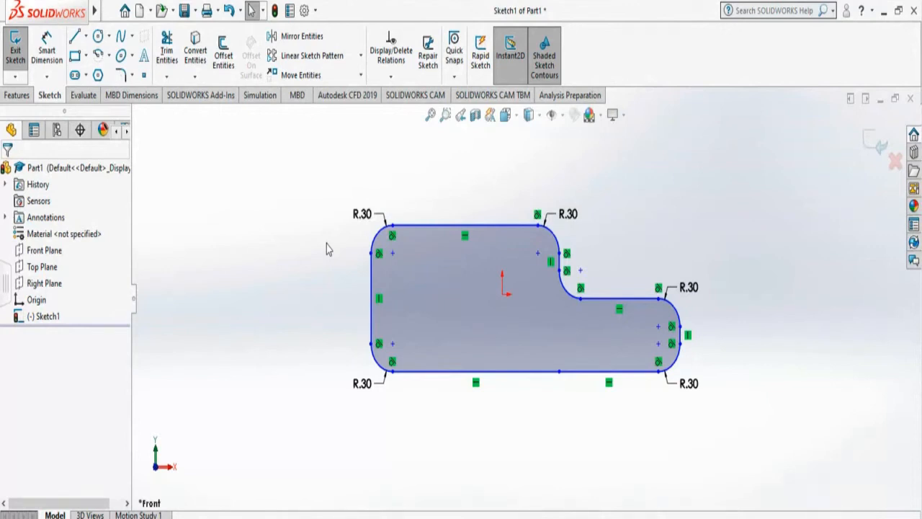
{"action": "mouse_move", "coordinate": [310, 225]}
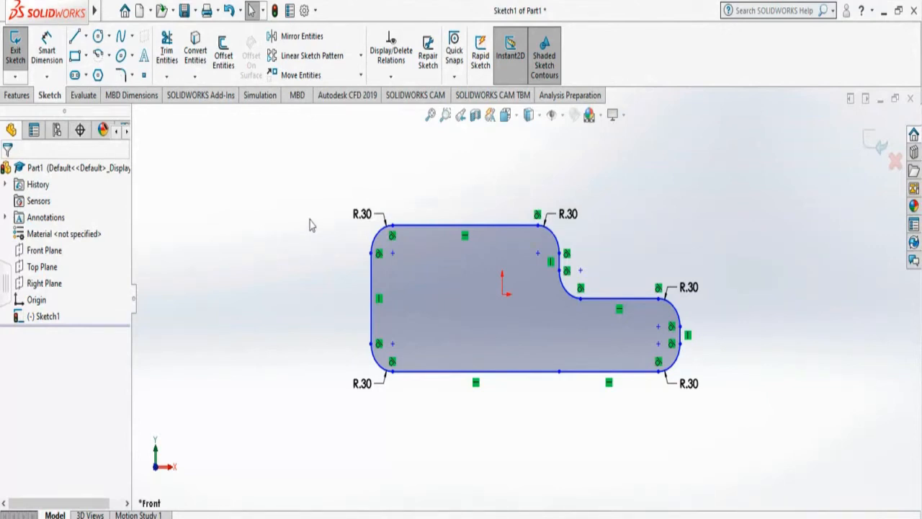
{"action": "mouse_move", "coordinate": [224, 50]}
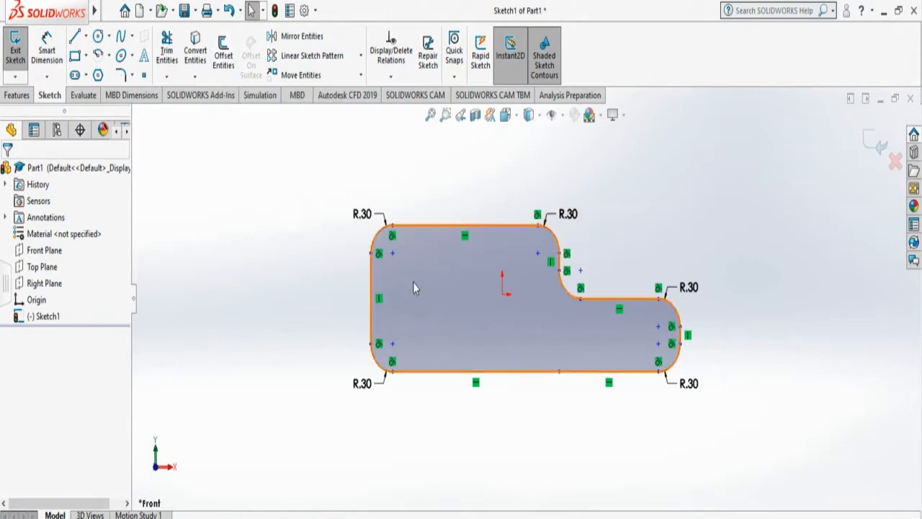
Step: Start Offset Entities and pick the rounded L-shaped outline to preview an outward loop
{"action": "left_click", "coordinate": [346, 245]}
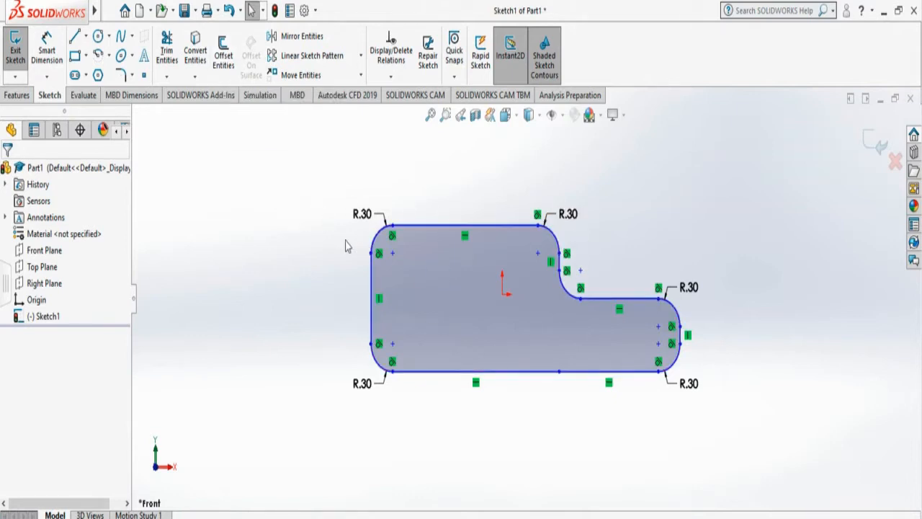
{"action": "left_click", "coordinate": [223, 50]}
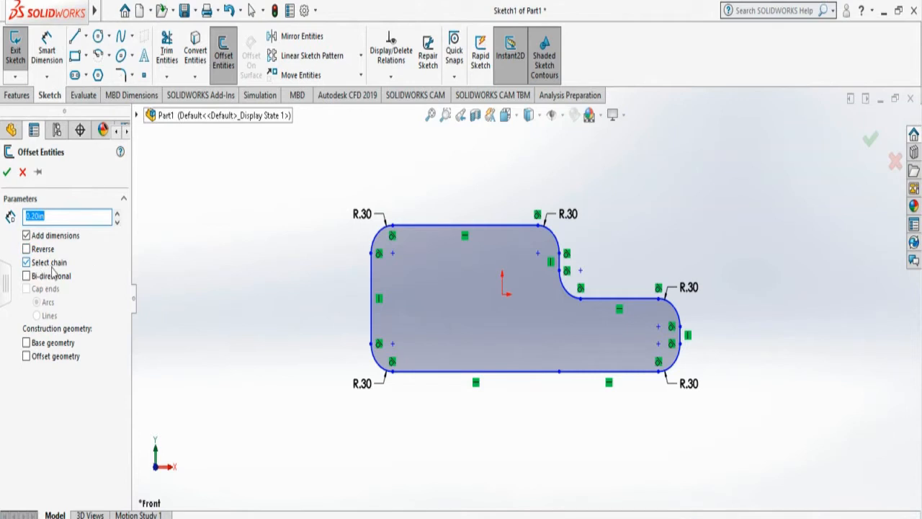
{"action": "mouse_move", "coordinate": [346, 245]}
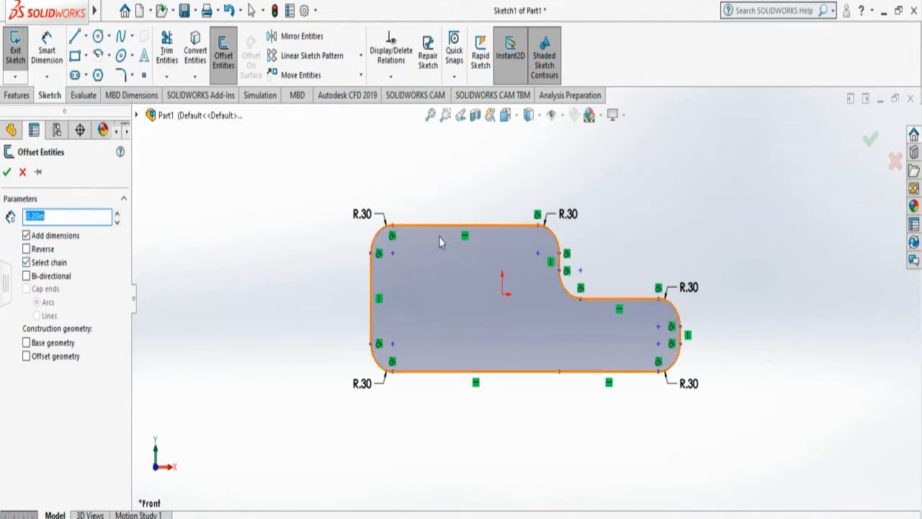
{"action": "mouse_move", "coordinate": [493, 318]}
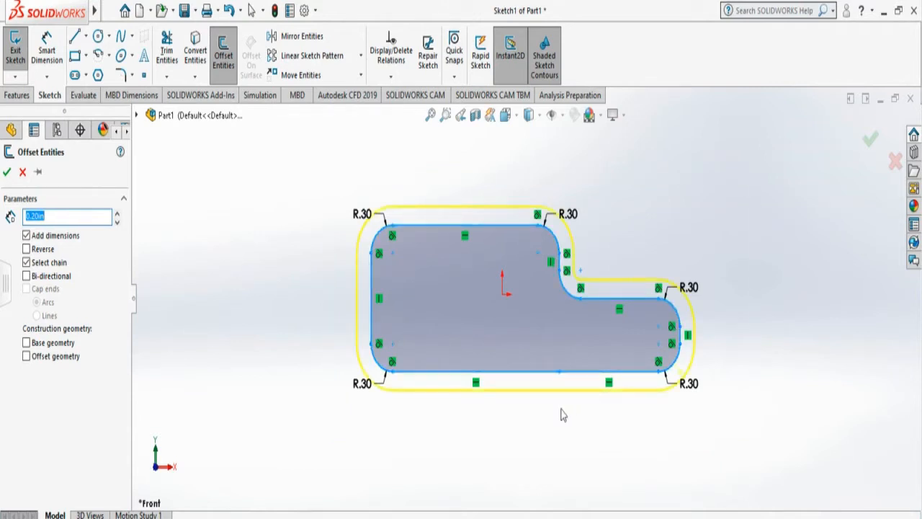
{"action": "mouse_move", "coordinate": [334, 323]}
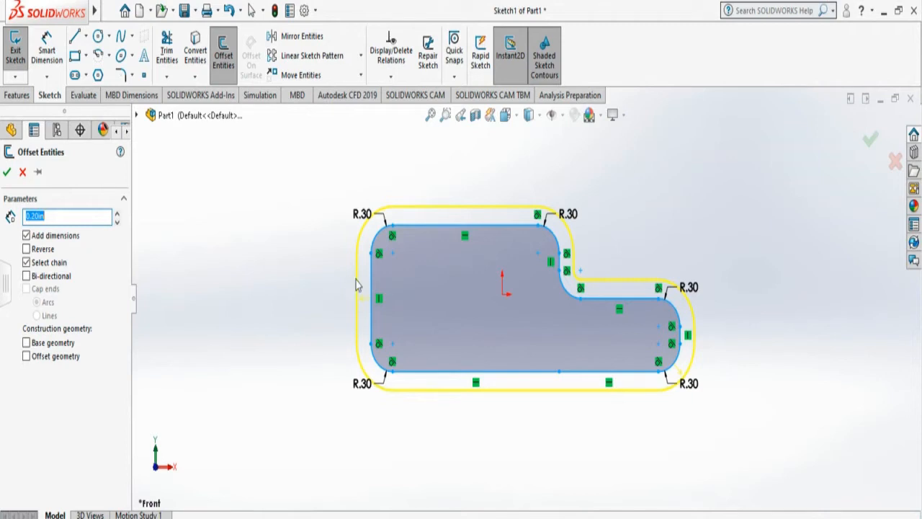
{"action": "mouse_move", "coordinate": [354, 287]}
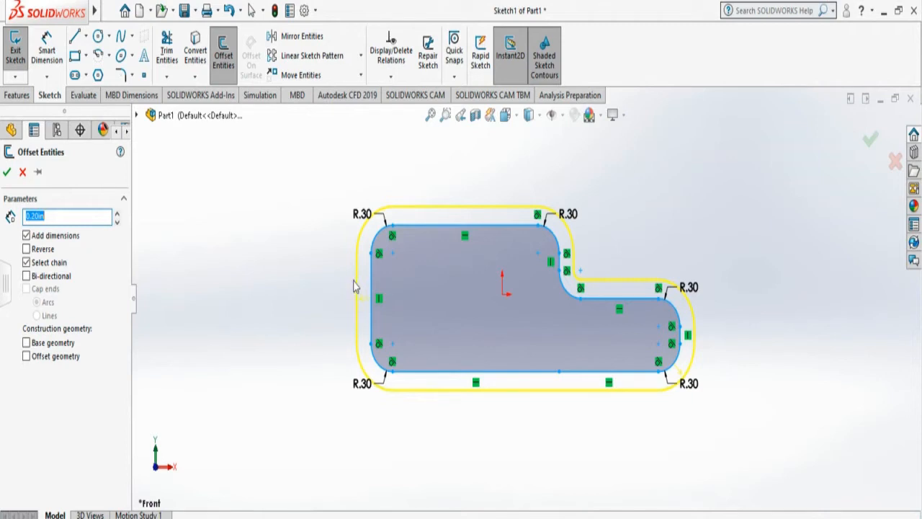
{"action": "mouse_move", "coordinate": [353, 286]}
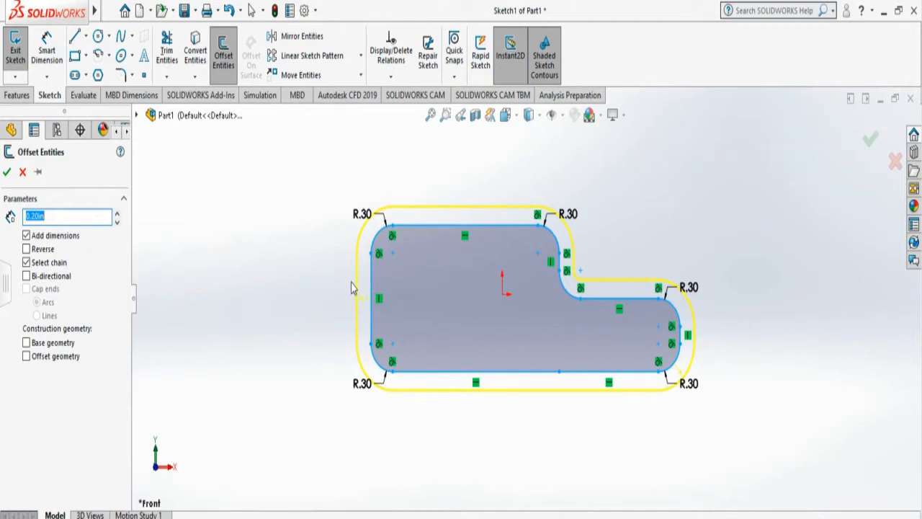
{"action": "mouse_move", "coordinate": [368, 283]}
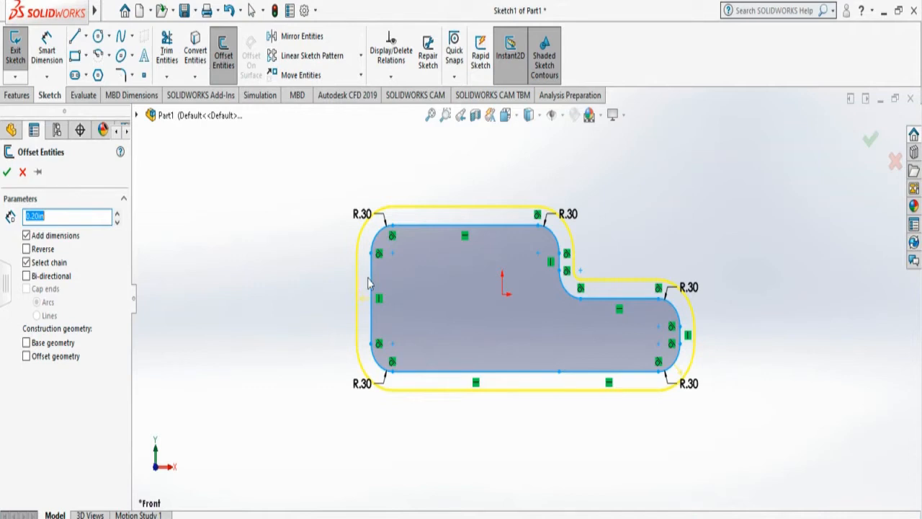
{"action": "mouse_move", "coordinate": [123, 261]}
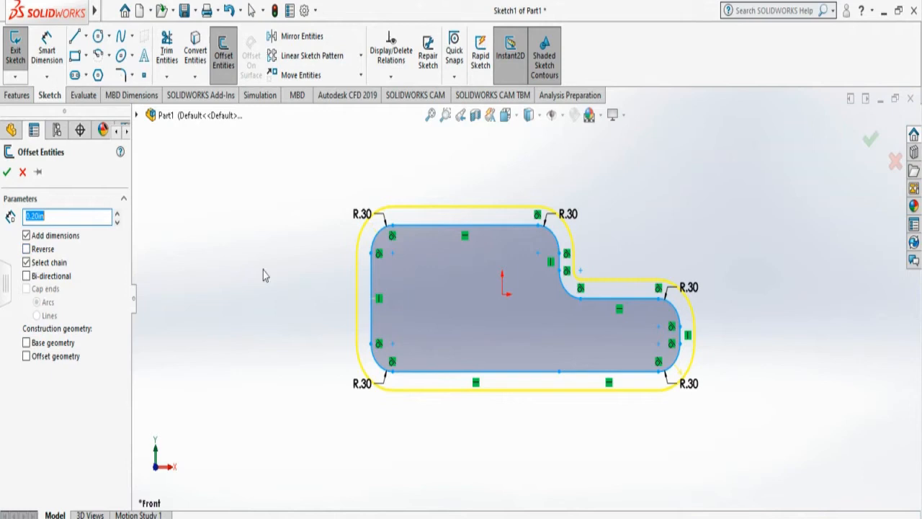
Step: Preview the 0.25 in chain offset, trying both sides then returning to outward only
{"action": "left_click", "coordinate": [26, 247]}
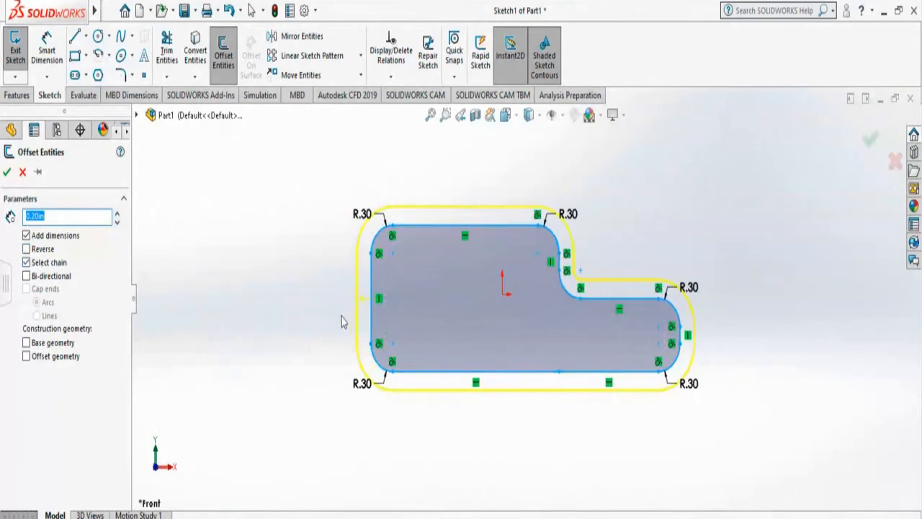
{"action": "mouse_move", "coordinate": [279, 286]}
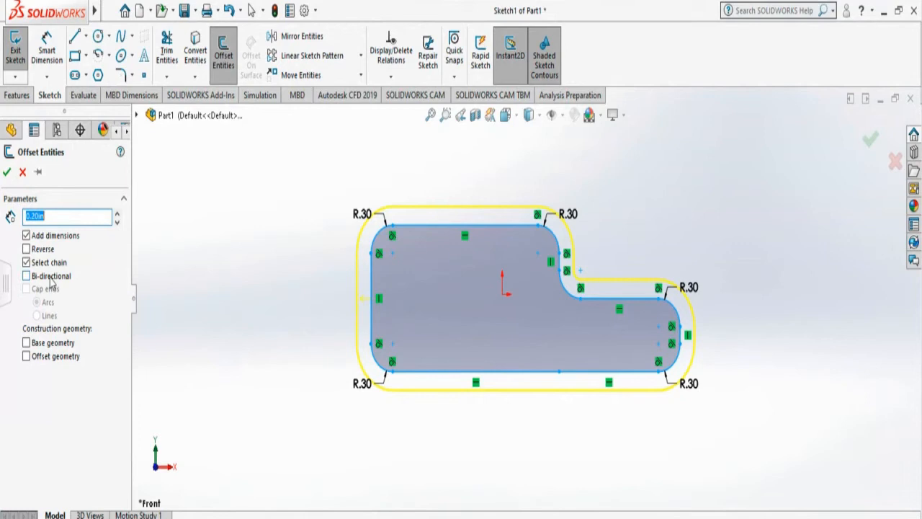
{"action": "left_click", "coordinate": [26, 276]}
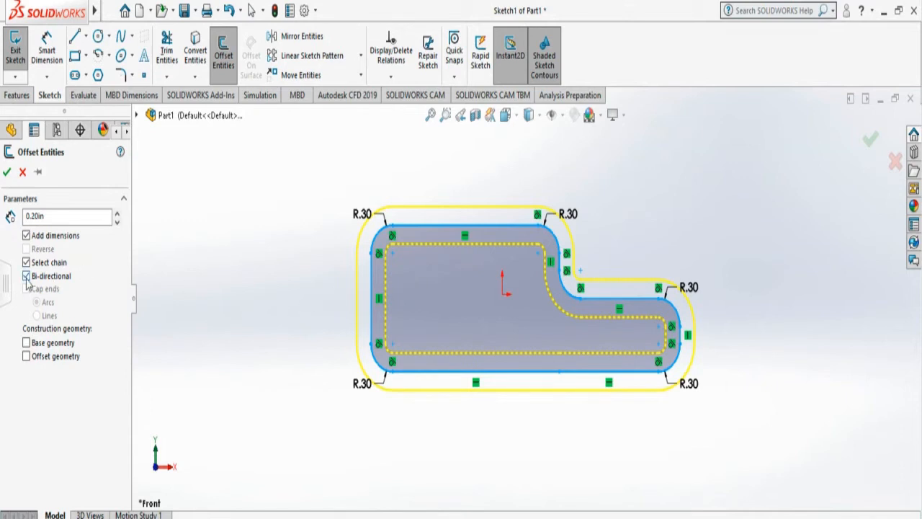
{"action": "left_click", "coordinate": [26, 277]}
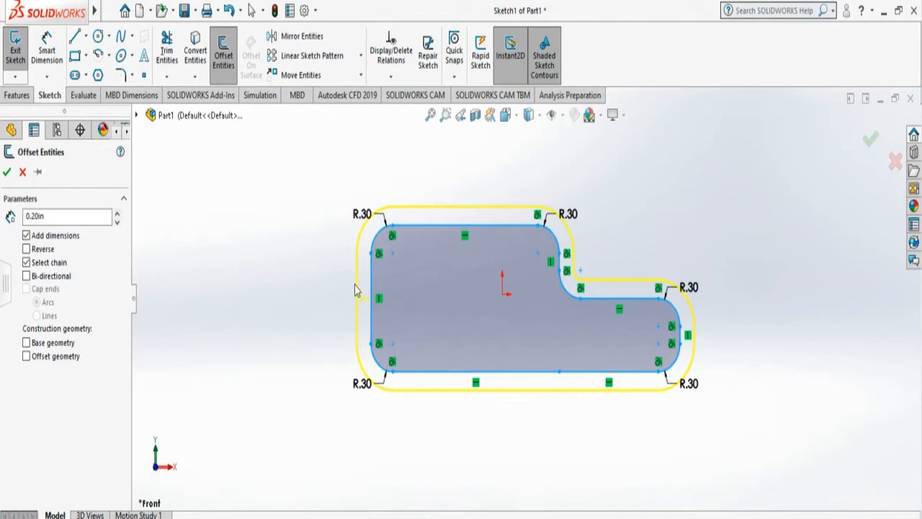
{"action": "mouse_move", "coordinate": [357, 276]}
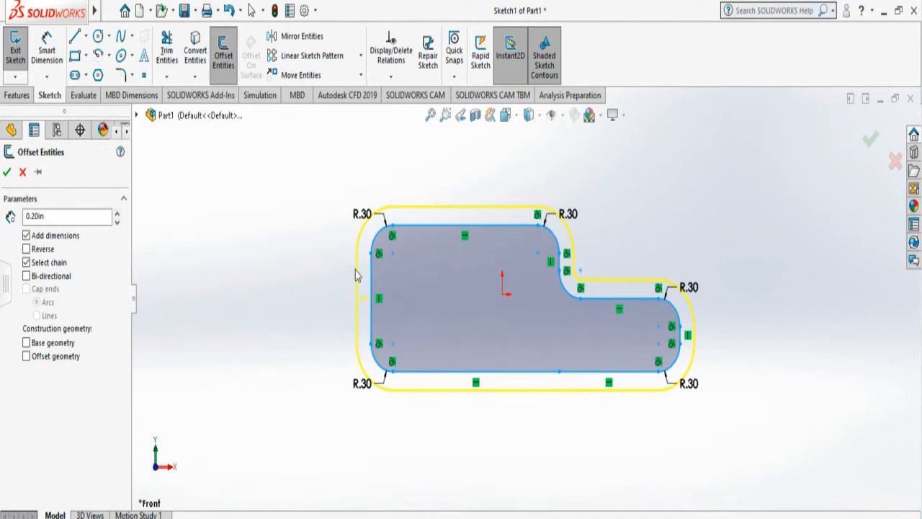
{"action": "mouse_move", "coordinate": [368, 281]}
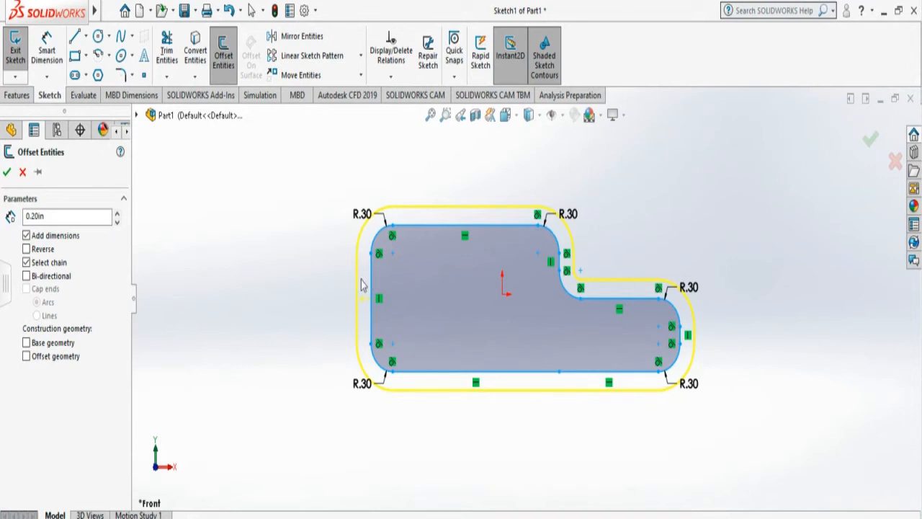
{"action": "mouse_move", "coordinate": [344, 291]}
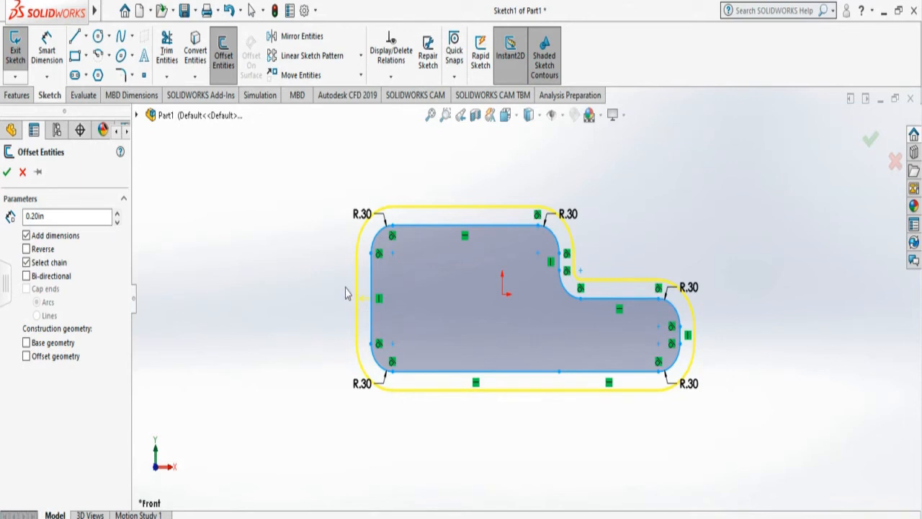
{"action": "mouse_move", "coordinate": [363, 273]}
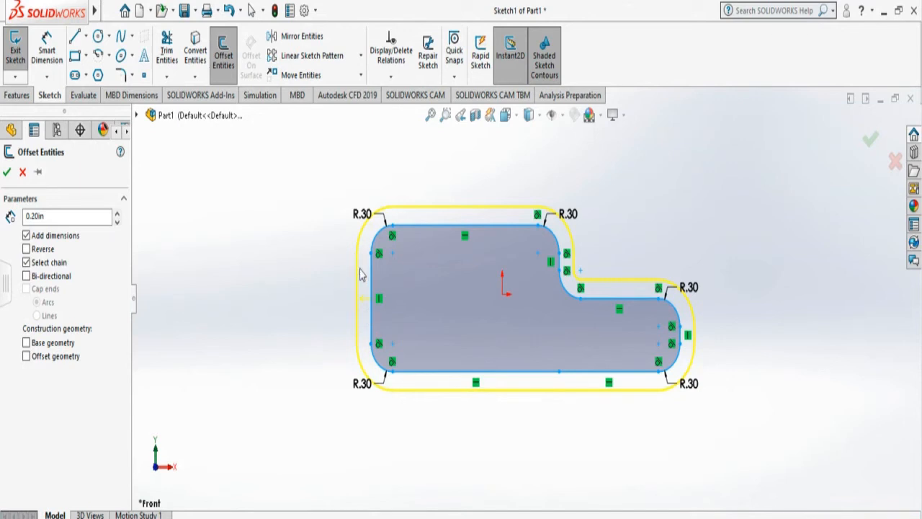
{"action": "mouse_move", "coordinate": [355, 289]}
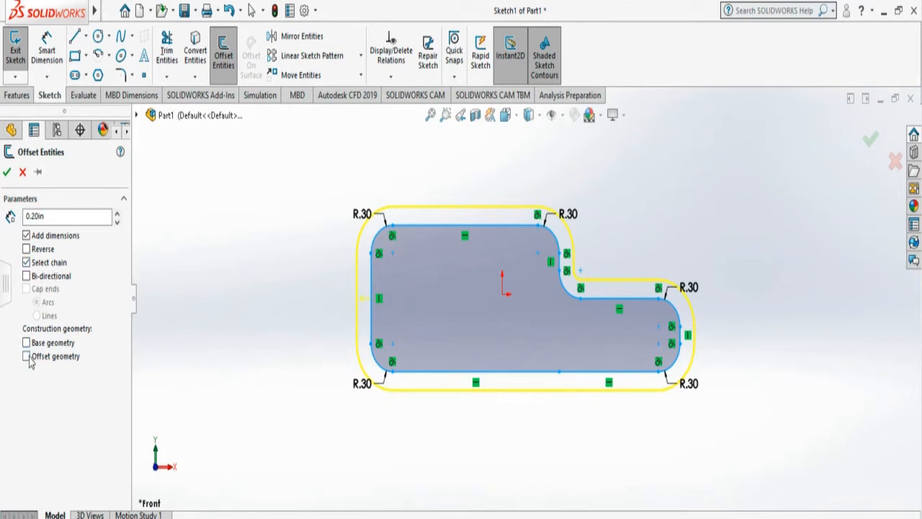
Step: Mark the offset as construction geometry, then close the tool without adding it
{"action": "left_click", "coordinate": [26, 356]}
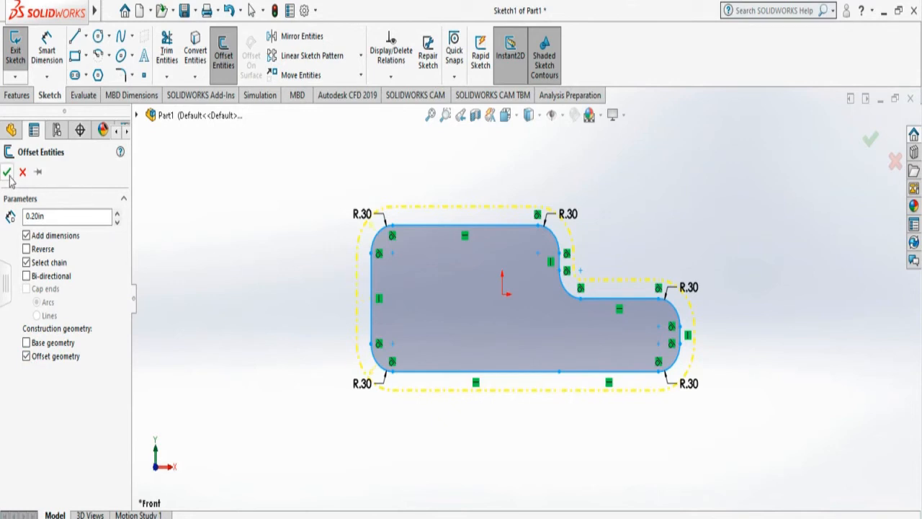
{"action": "left_click", "coordinate": [8, 172]}
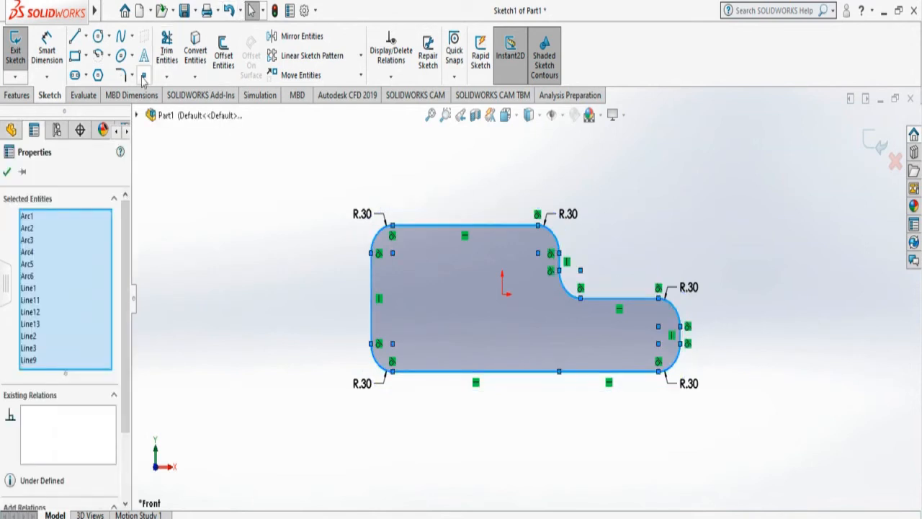
Step: Add a solid 0.25 in outward offset chain around the rounded L-shaped sketch
{"action": "left_click", "coordinate": [222, 51]}
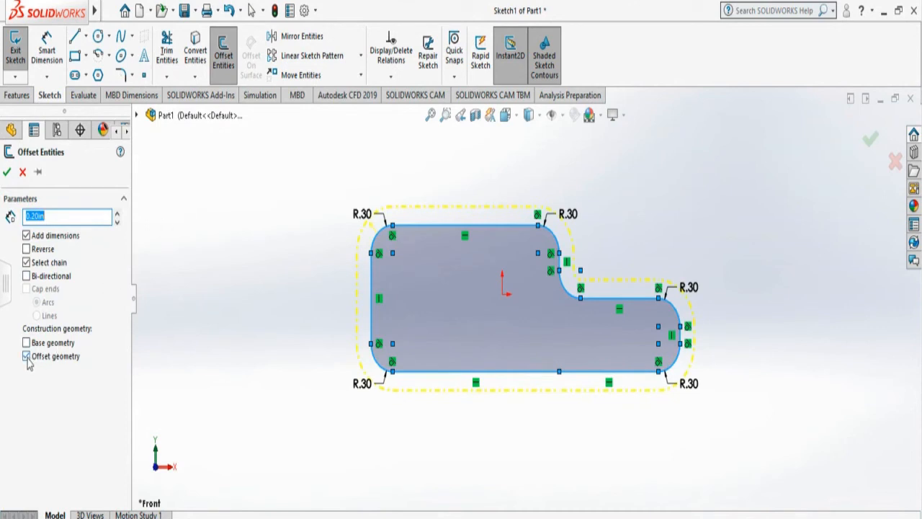
{"action": "left_click", "coordinate": [26, 356]}
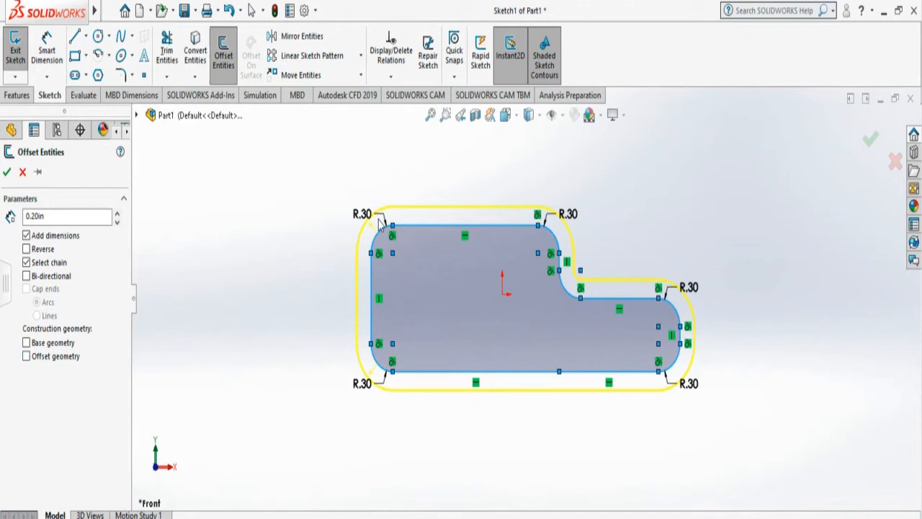
{"action": "mouse_move", "coordinate": [20, 186]}
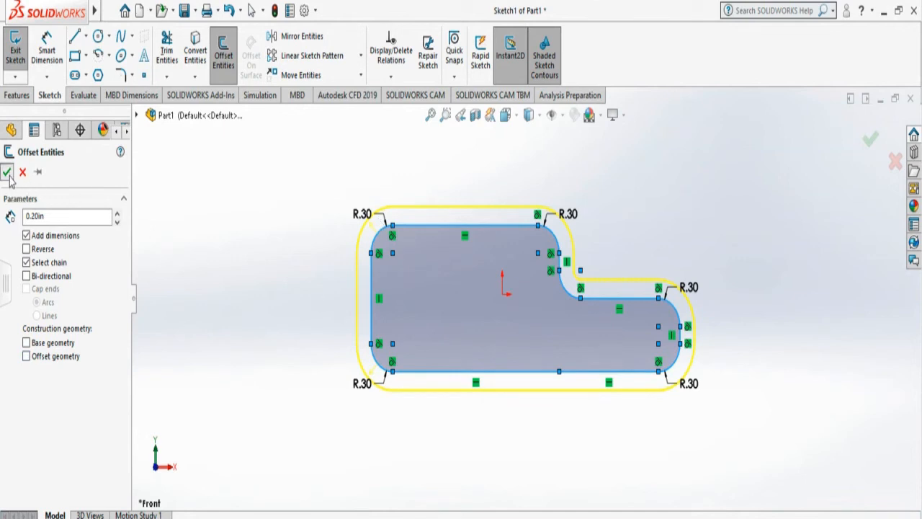
{"action": "left_click", "coordinate": [6, 171]}
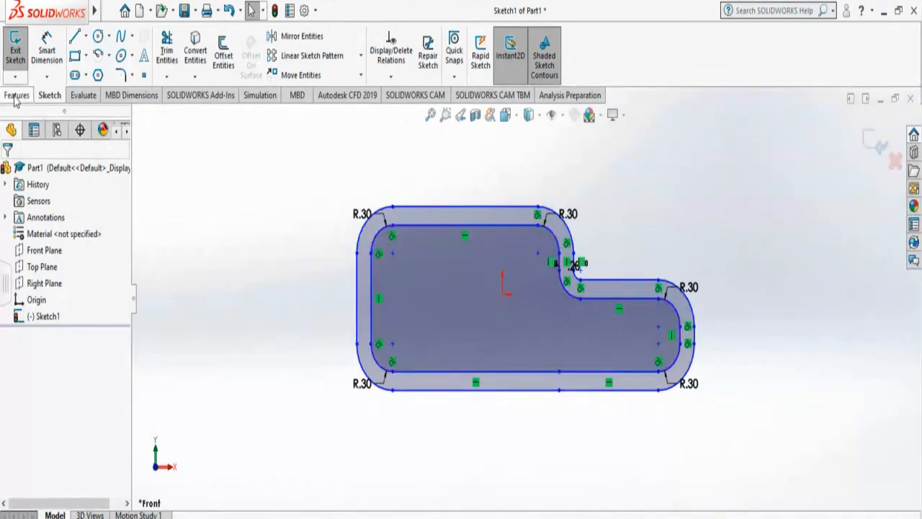
Step: Extrude the band between the outlines to a dragged Blind depth as Boss-Extrude2
{"action": "left_click", "coordinate": [16, 95]}
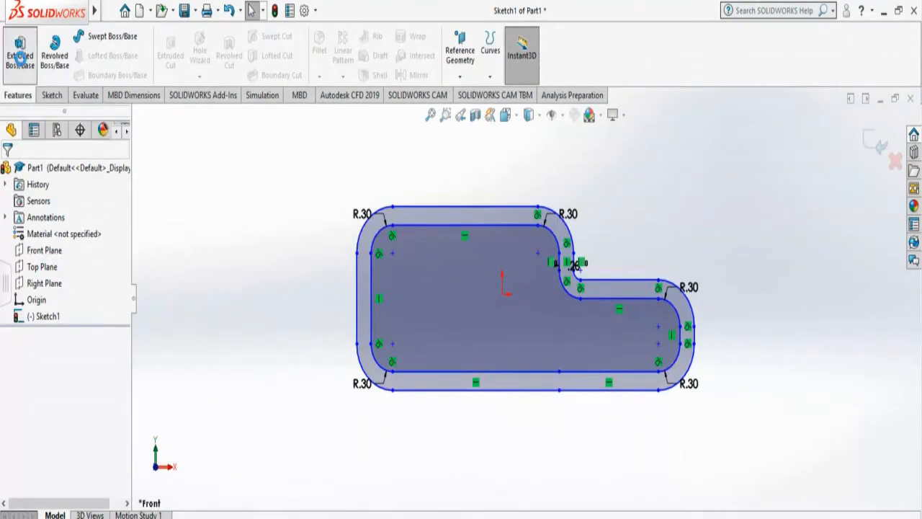
{"action": "left_click", "coordinate": [20, 55]}
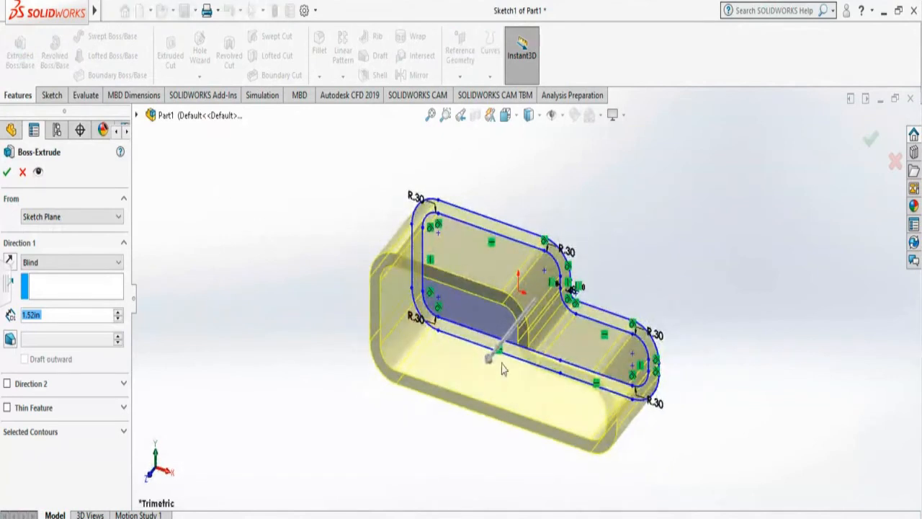
{"action": "left_click_drag", "start_coordinate": [490, 358], "coordinate": [473, 377]}
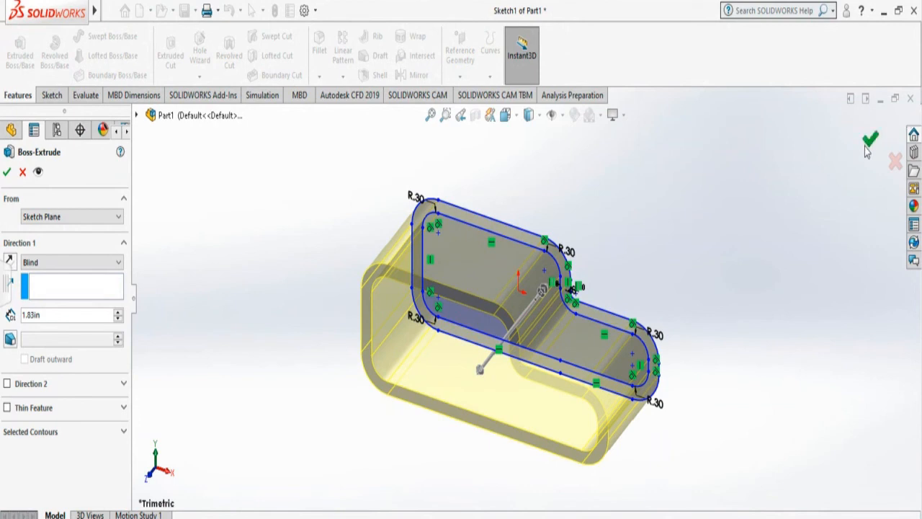
{"action": "left_click", "coordinate": [870, 138]}
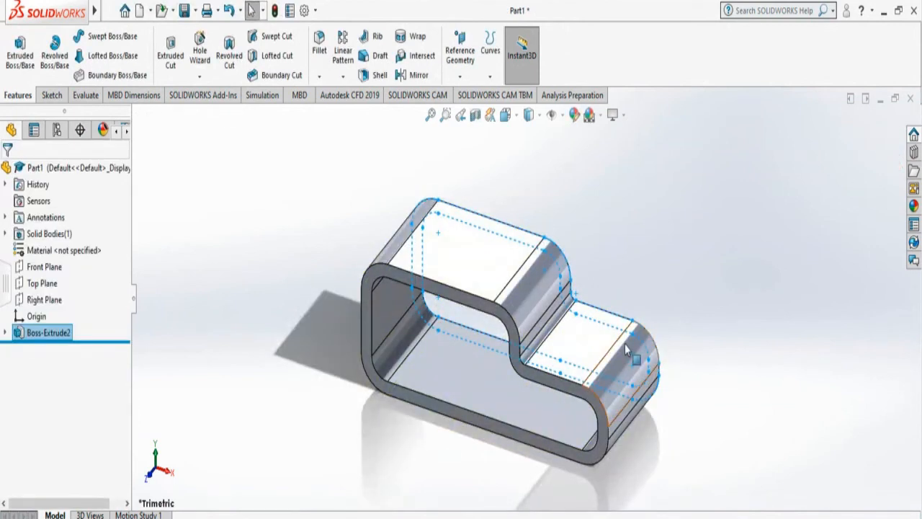
Step: Bring up the view context menu over the hollow extruded body
{"action": "right_click", "coordinate": [626, 350]}
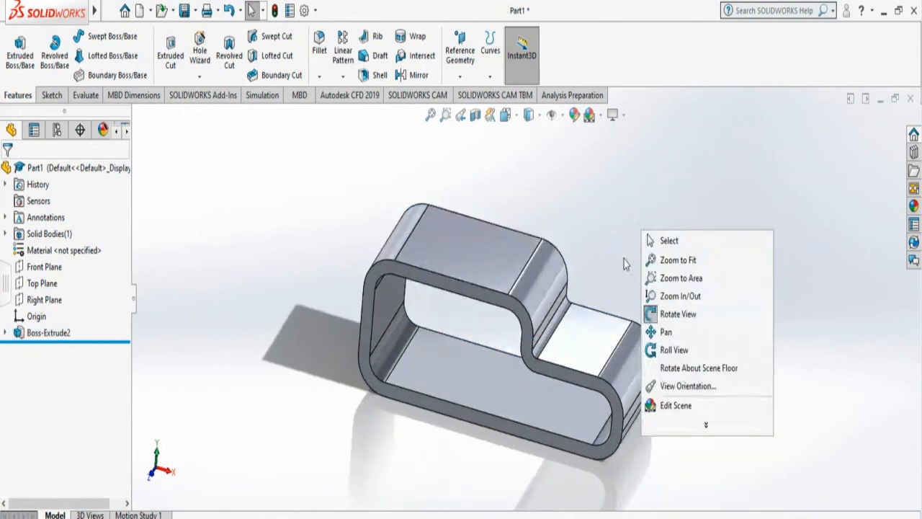
{"action": "mouse_move", "coordinate": [633, 239]}
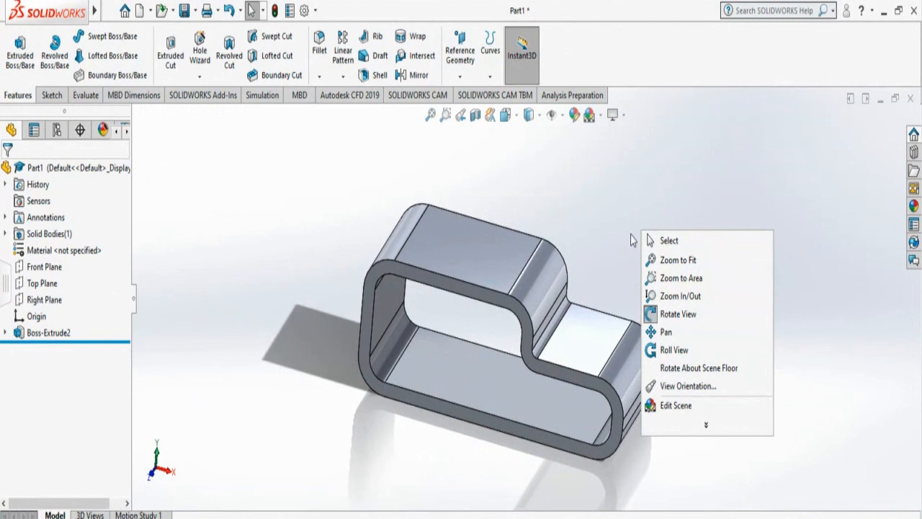